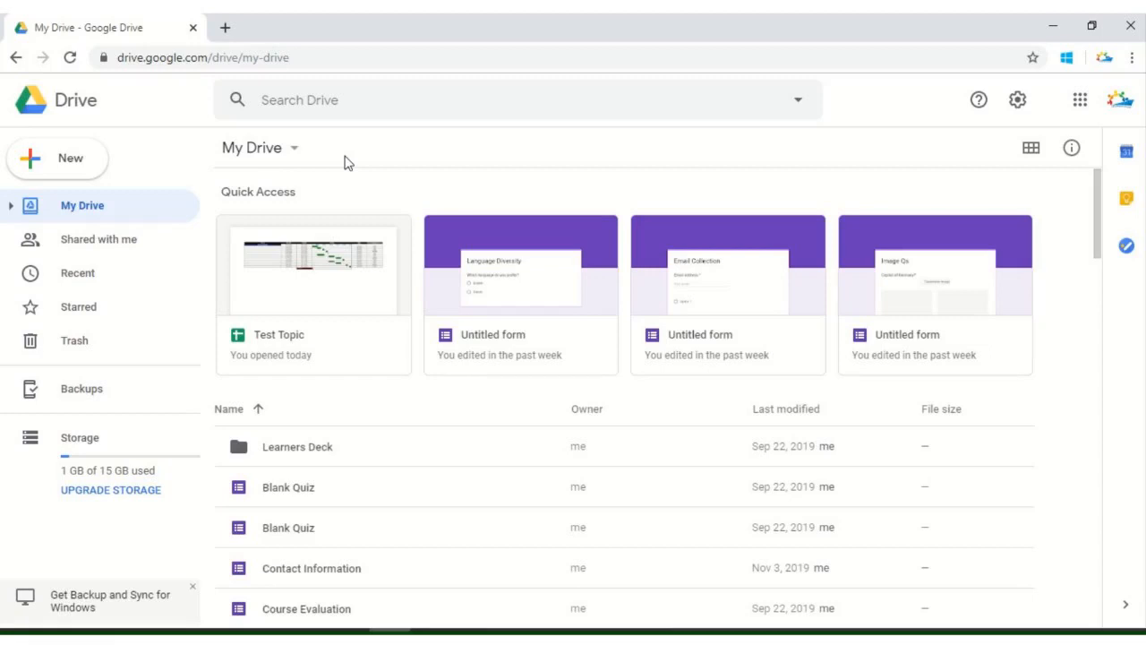
{"action": "mouse_move", "coordinate": [385, 168]}
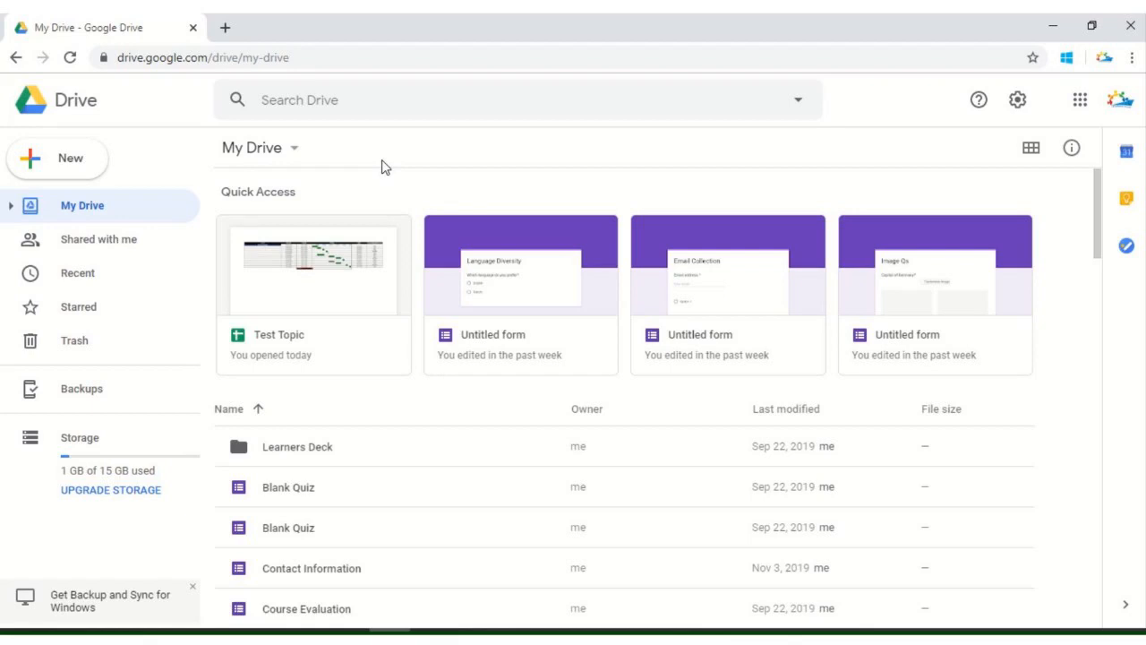
{"action": "mouse_move", "coordinate": [177, 134]}
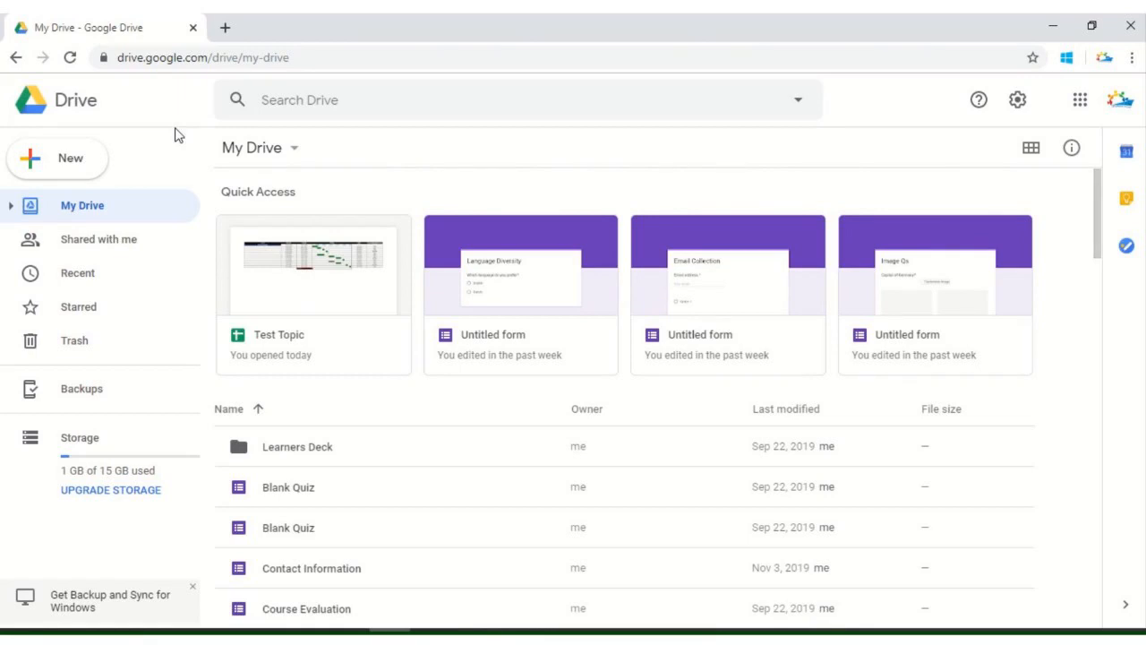
- Create a blank Google Sheets spreadsheet from Drive's New menu
{"action": "left_click", "coordinate": [58, 158]}
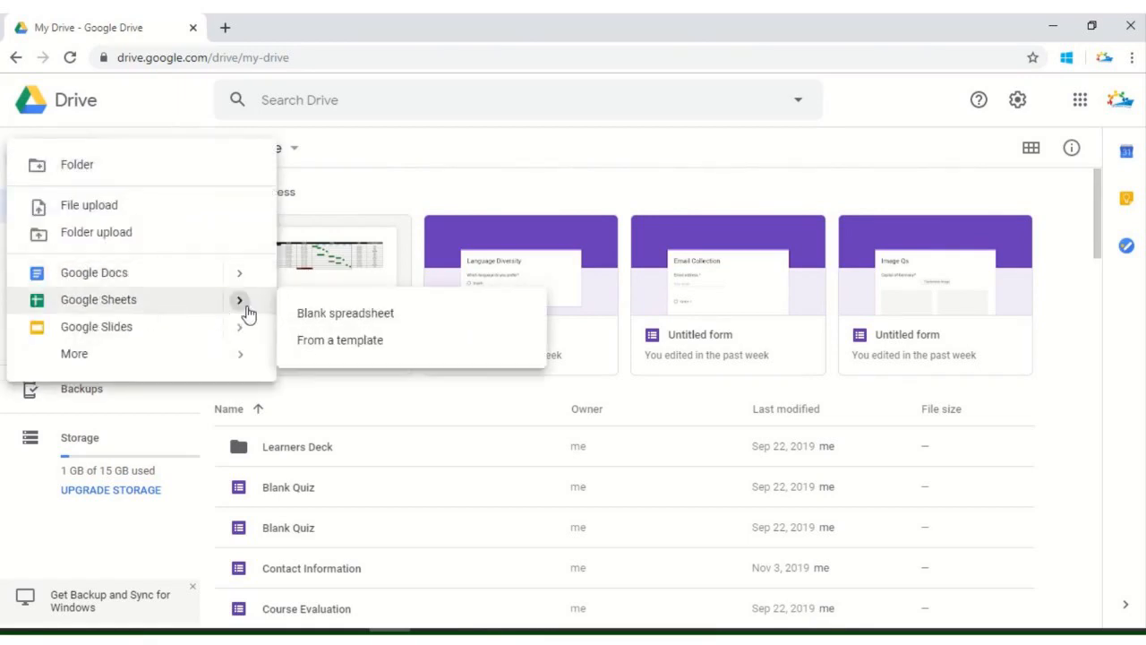
{"action": "left_click", "coordinate": [345, 313]}
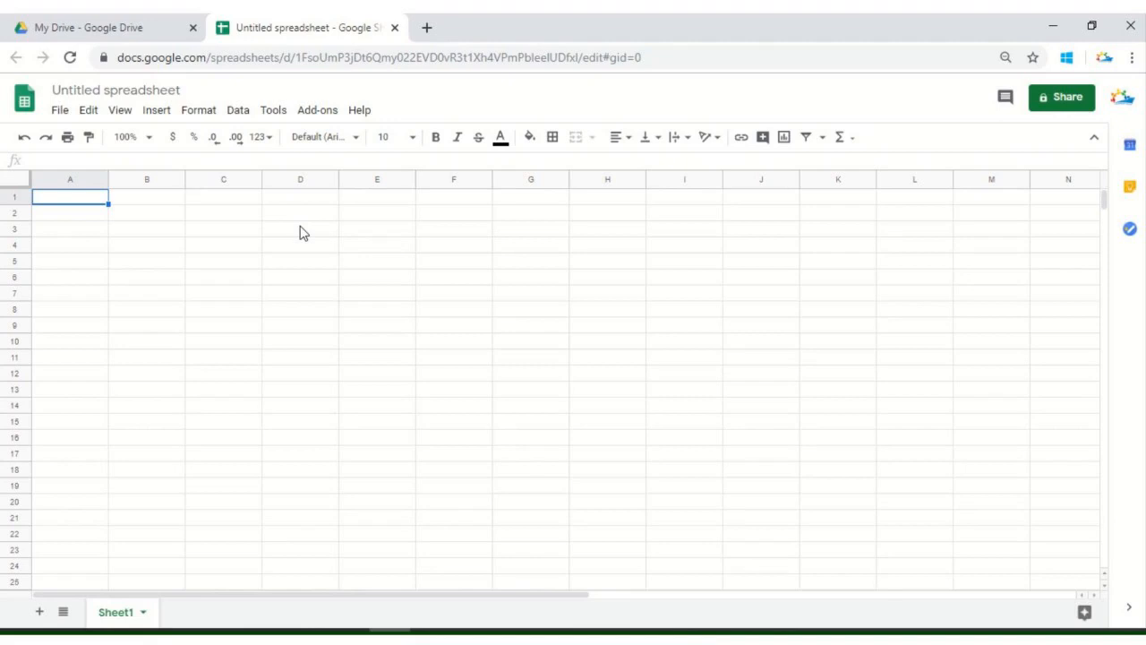
{"action": "mouse_move", "coordinate": [235, 174]}
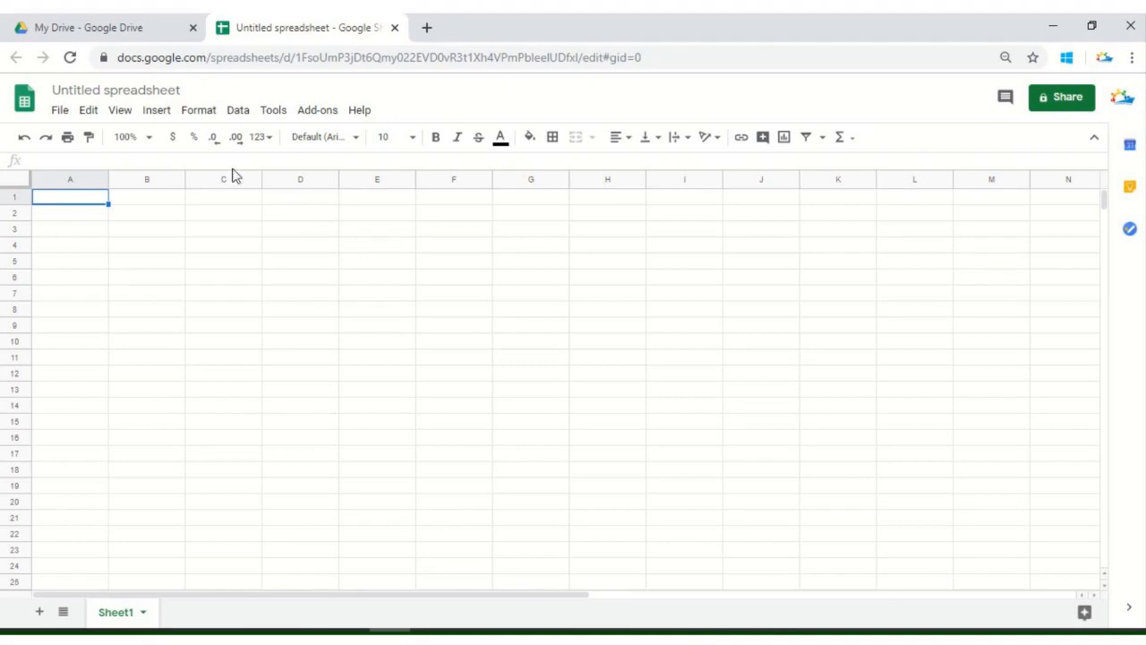
- Rename the untitled spreadsheet to 'Net Sales'
{"action": "left_click", "coordinate": [116, 89]}
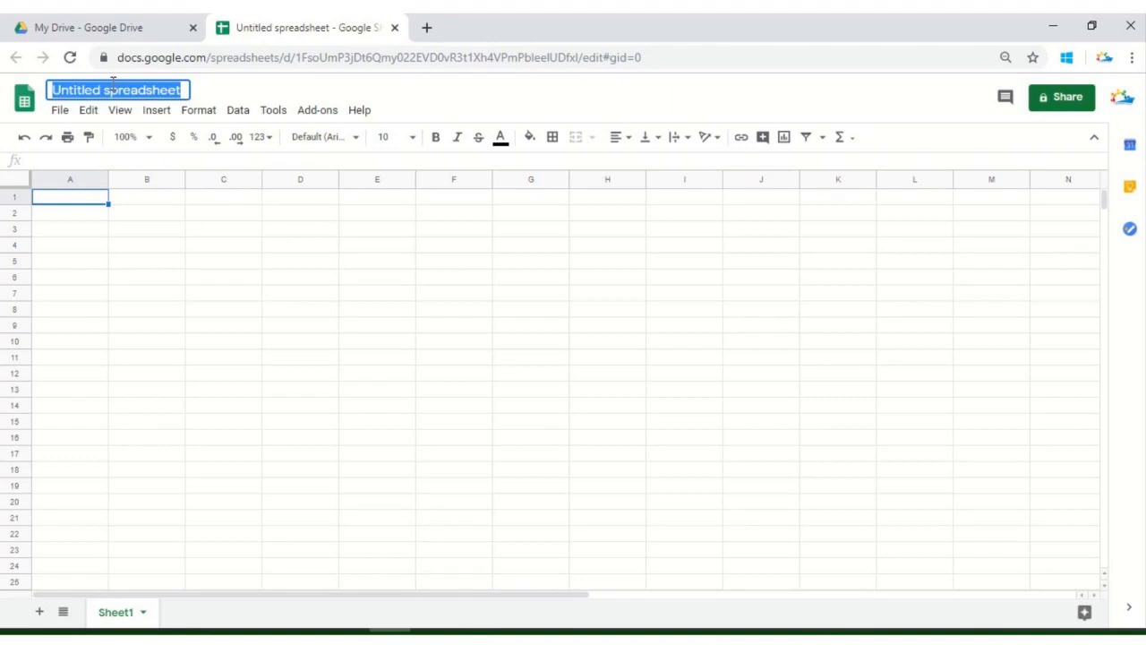
{"action": "type", "text": "Net Sales"}
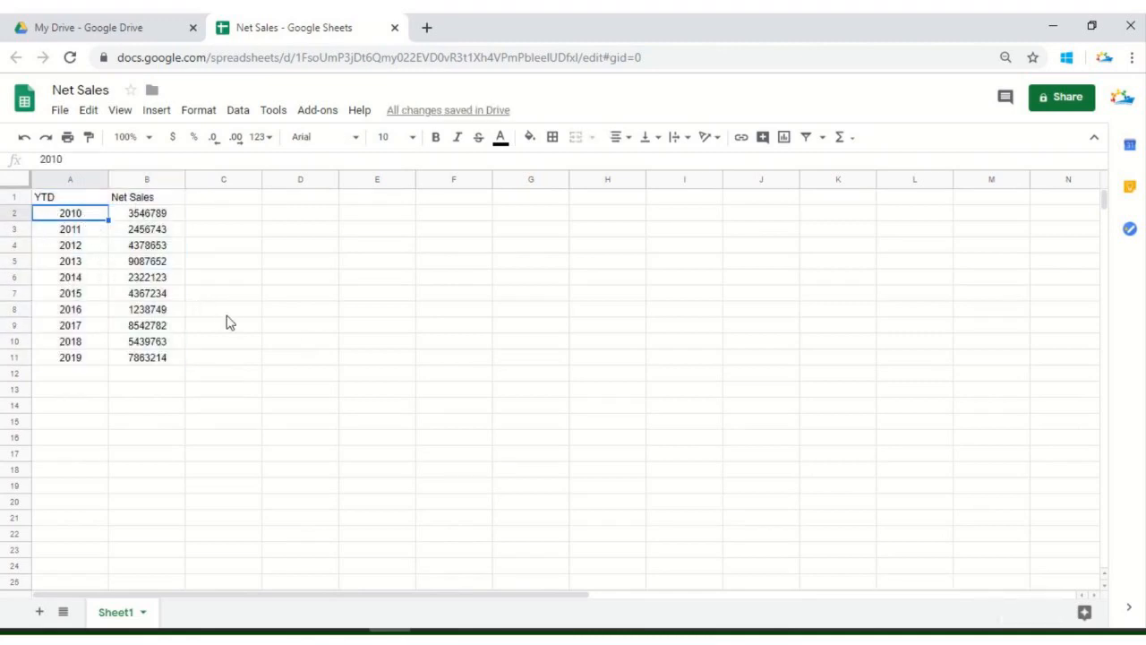
- Select the 2019 year entry in column A
{"action": "left_click", "coordinate": [70, 358]}
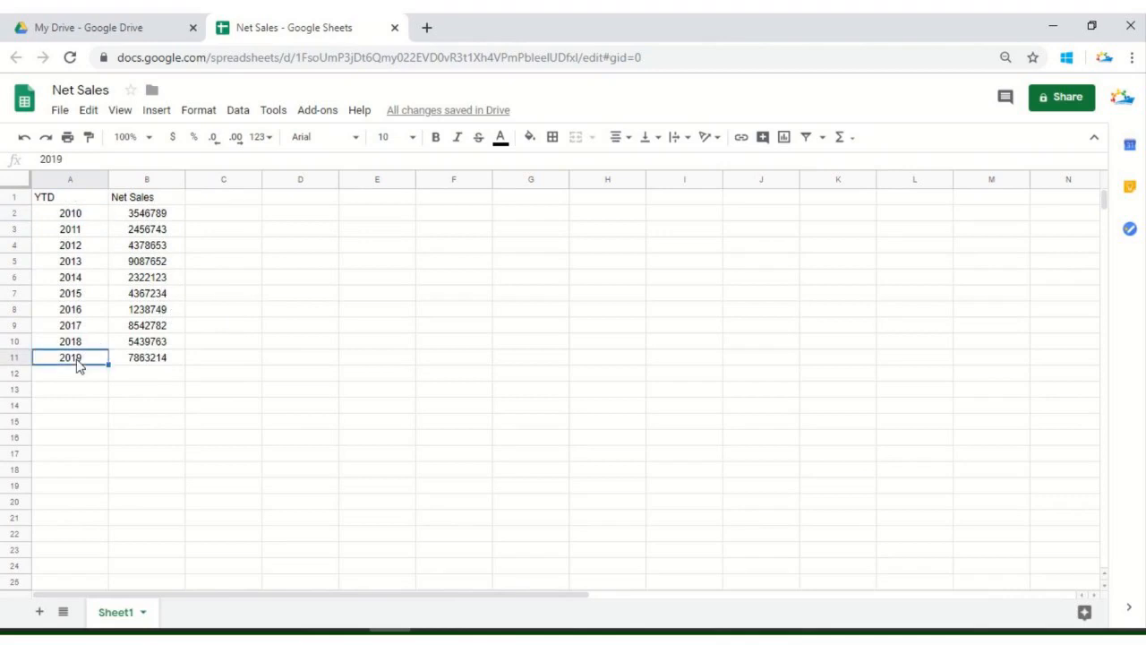
{"action": "mouse_move", "coordinate": [170, 400]}
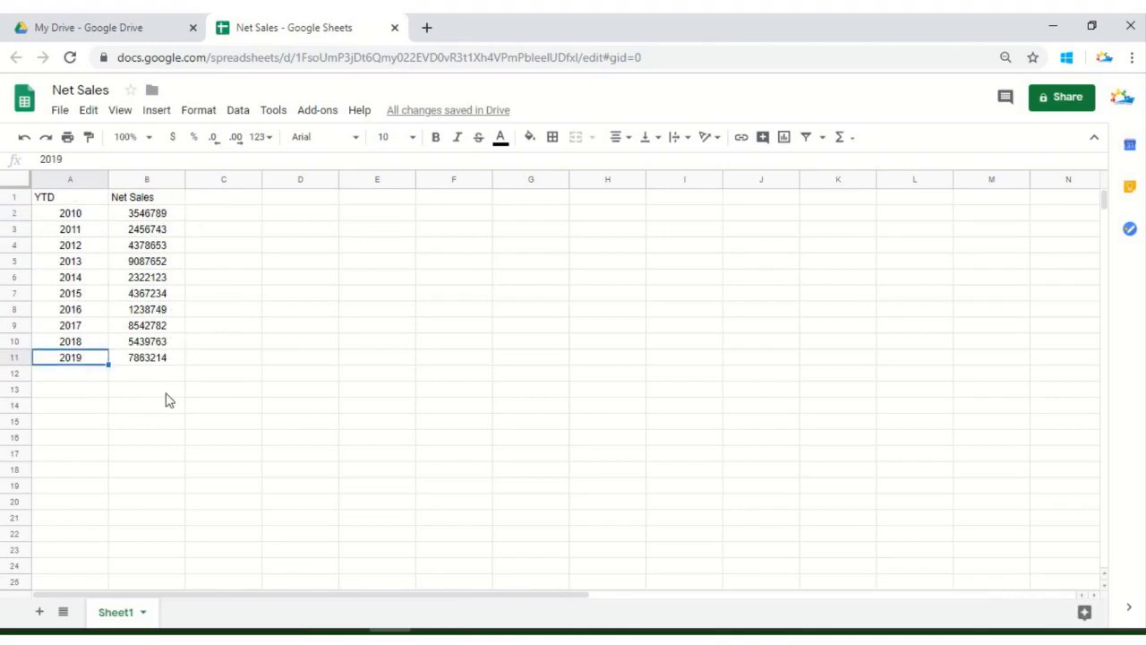
{"action": "mouse_move", "coordinate": [176, 437]}
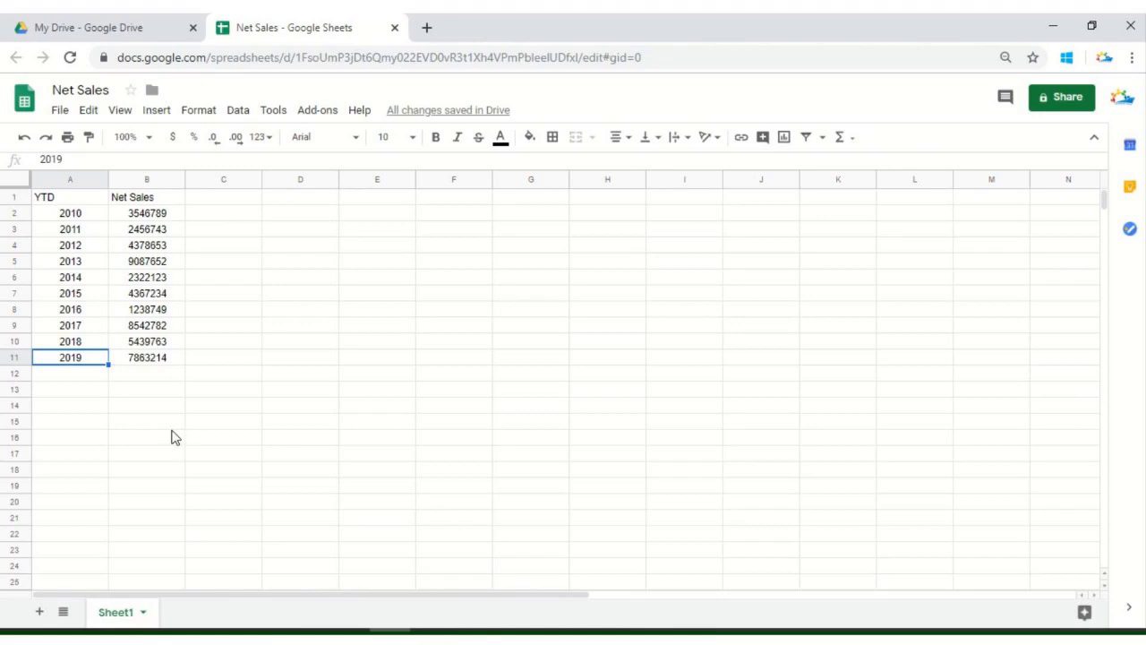
{"action": "mouse_move", "coordinate": [155, 324]}
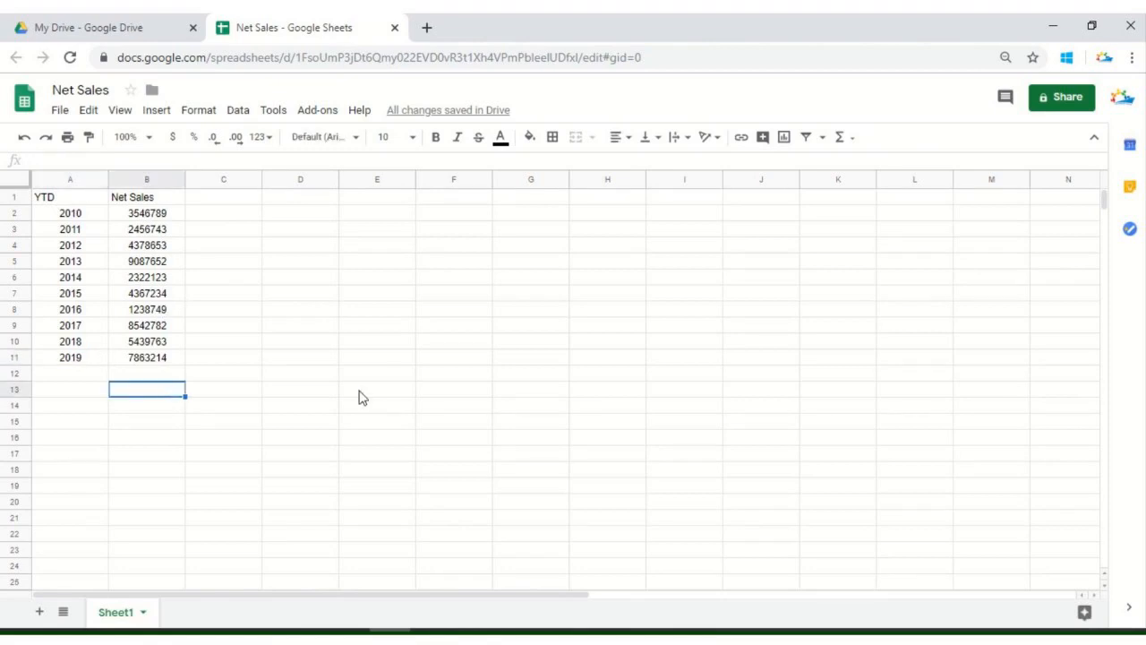
{"action": "mouse_move", "coordinate": [228, 305]}
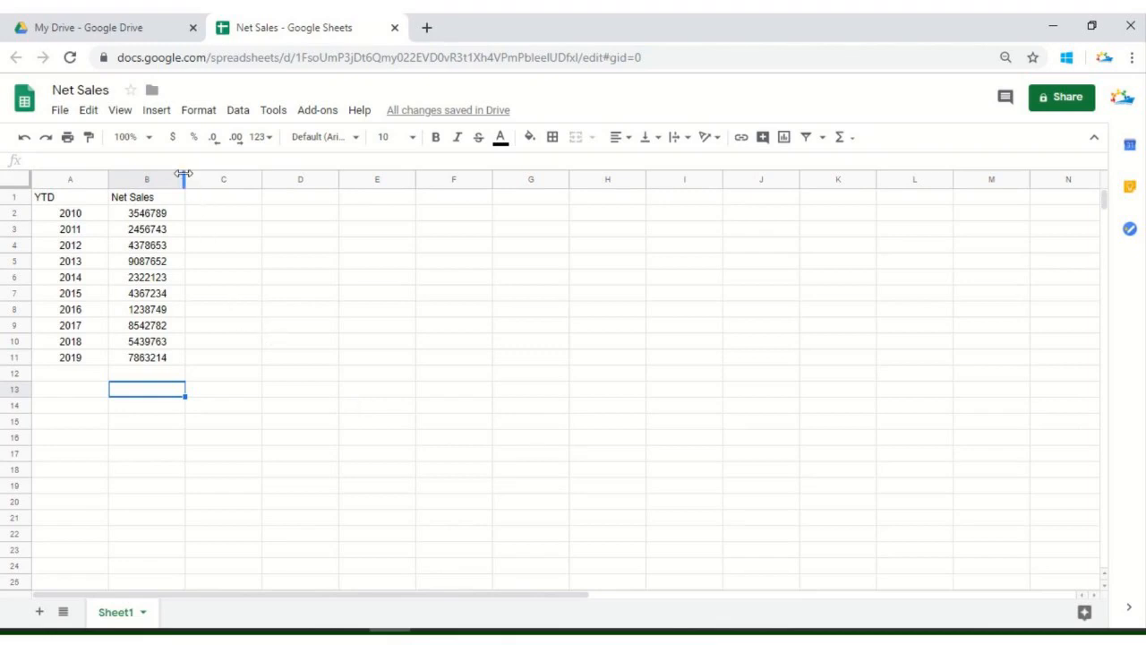
{"action": "mouse_move", "coordinate": [181, 356]}
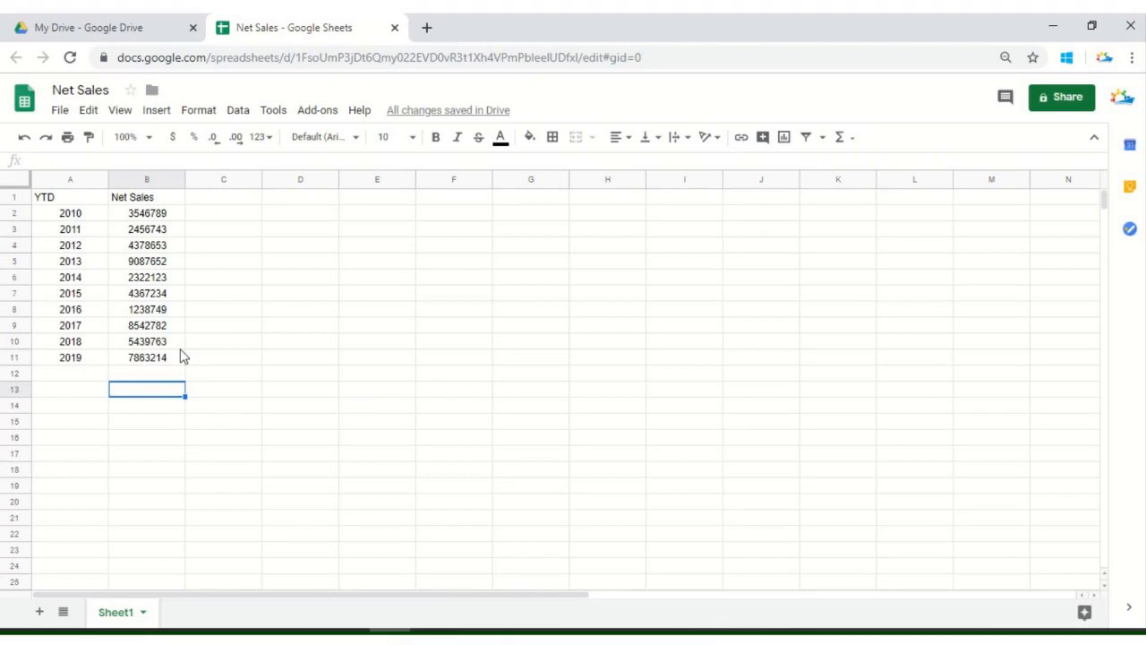
{"action": "mouse_move", "coordinate": [90, 358]}
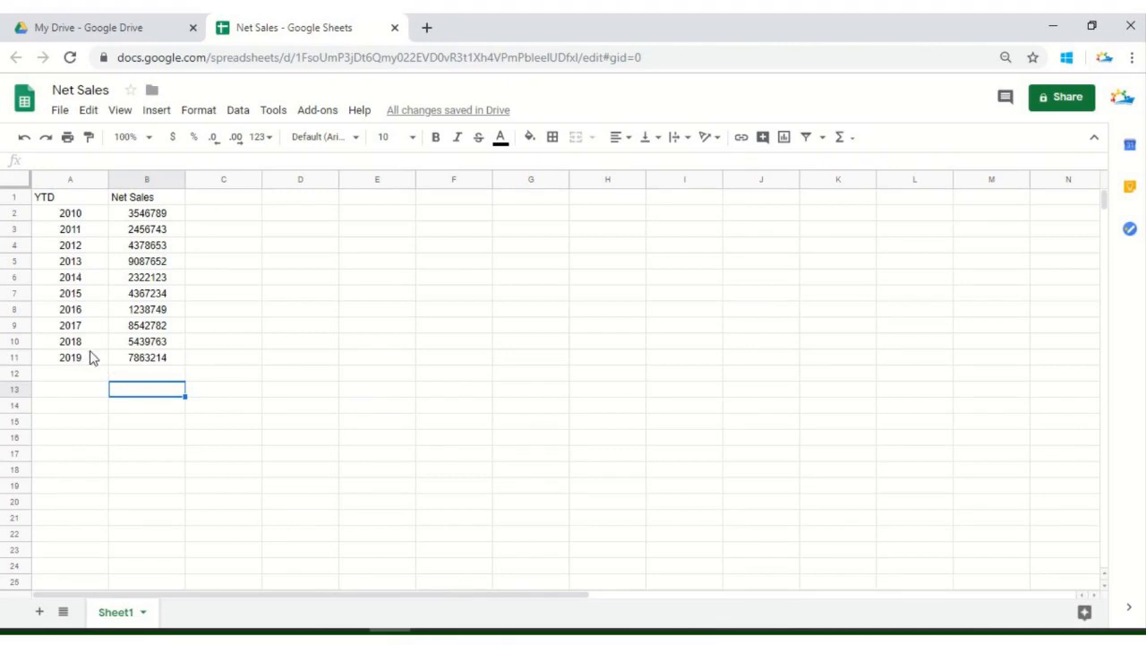
{"action": "mouse_move", "coordinate": [89, 408]}
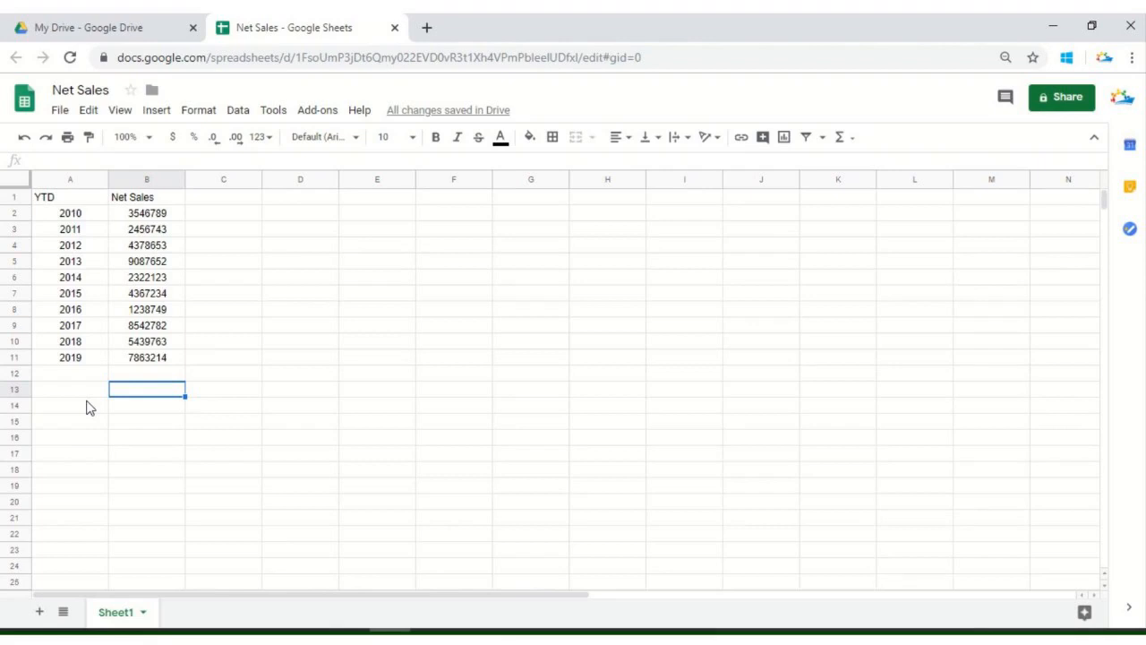
{"action": "mouse_move", "coordinate": [325, 362]}
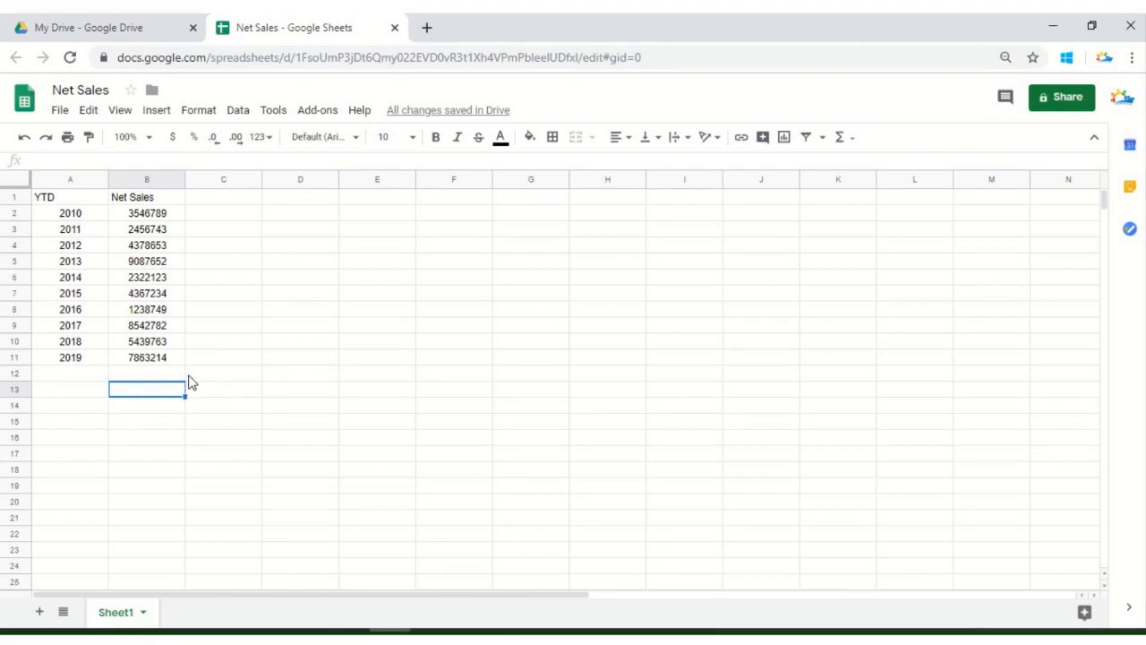
{"action": "mouse_move", "coordinate": [153, 396]}
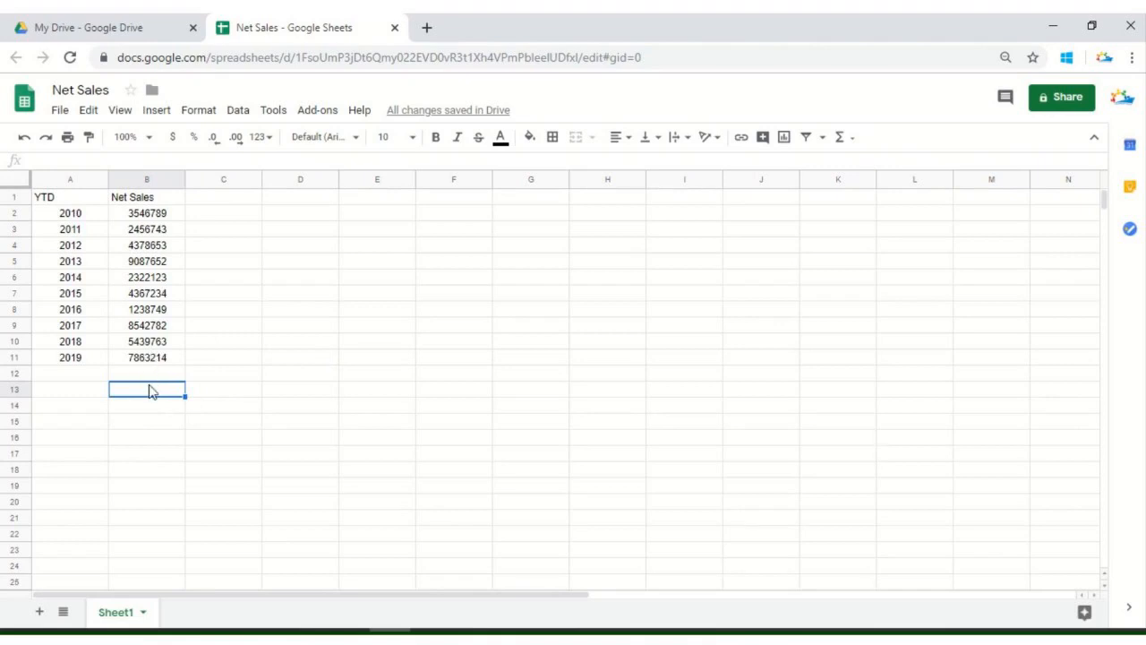
- Enter a SPARKLINE formula in B13 using the 2010–2019 Net Sales values as data
{"action": "type", "text": "="}
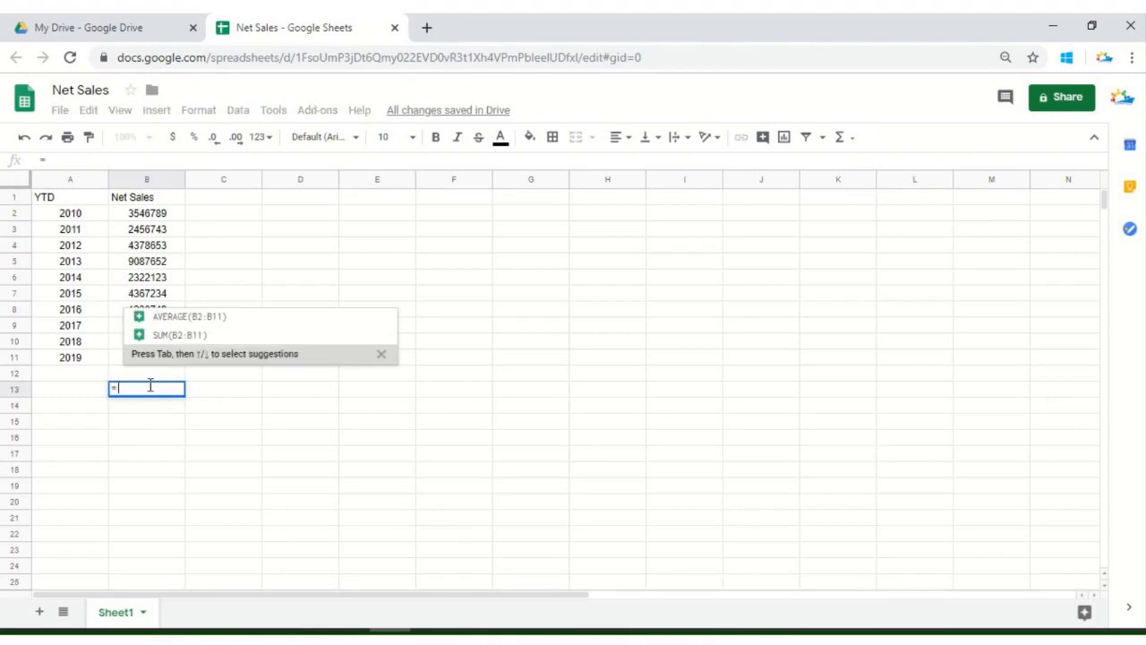
{"action": "type", "text": "s"}
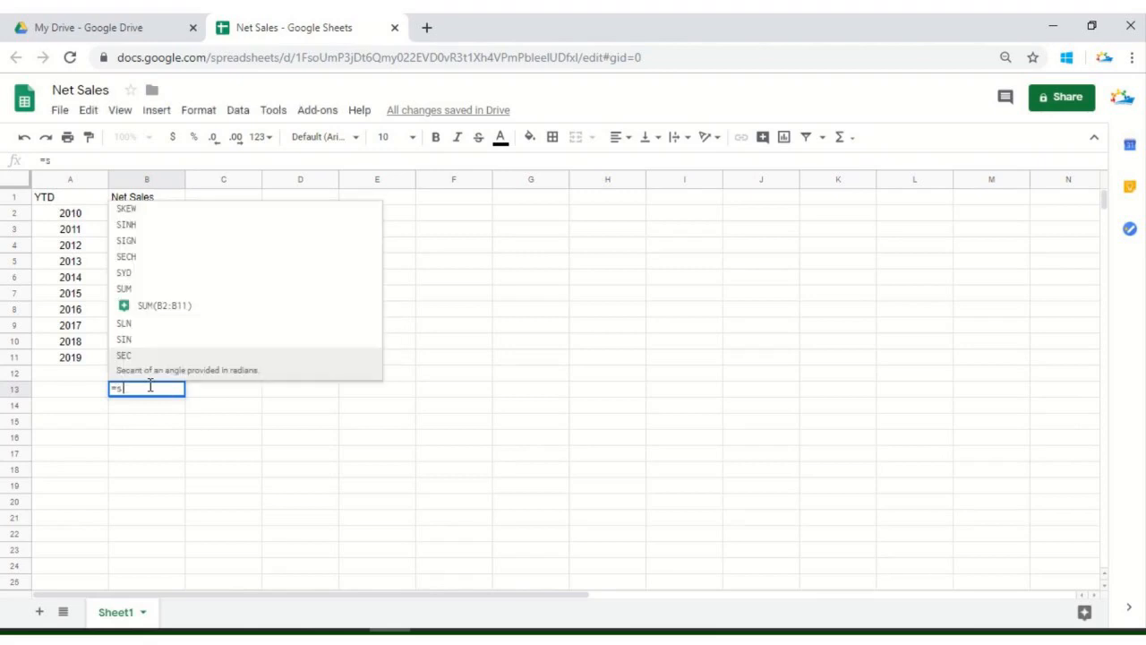
{"action": "type", "text": "p"}
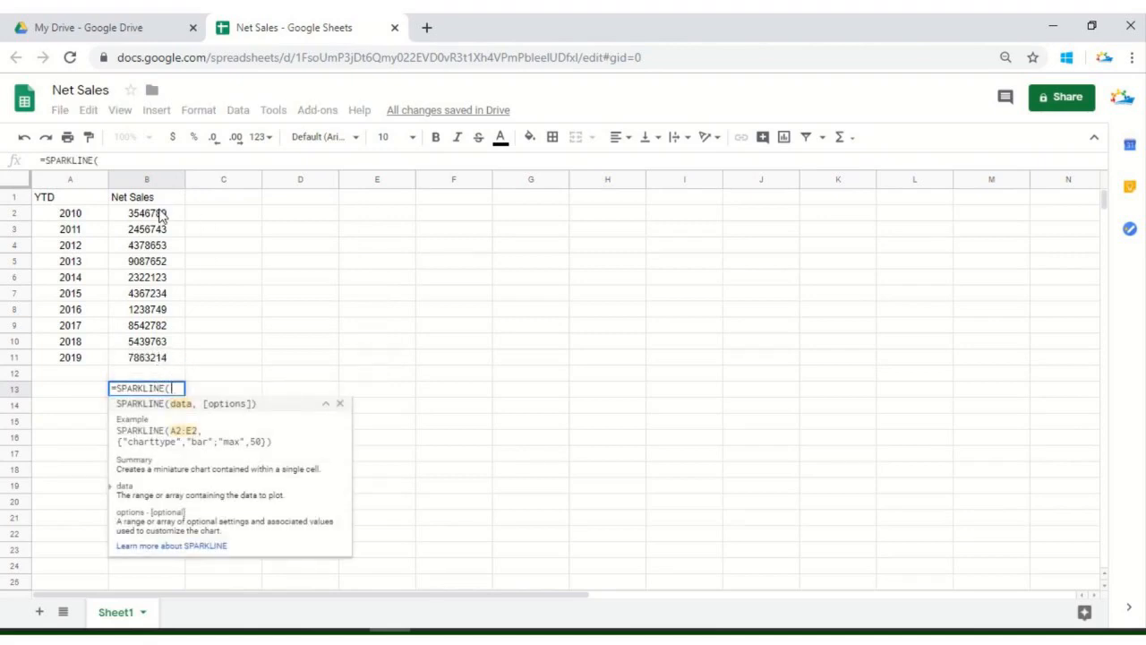
{"action": "left_click_drag", "start_coordinate": [147, 213], "coordinate": [146, 293]}
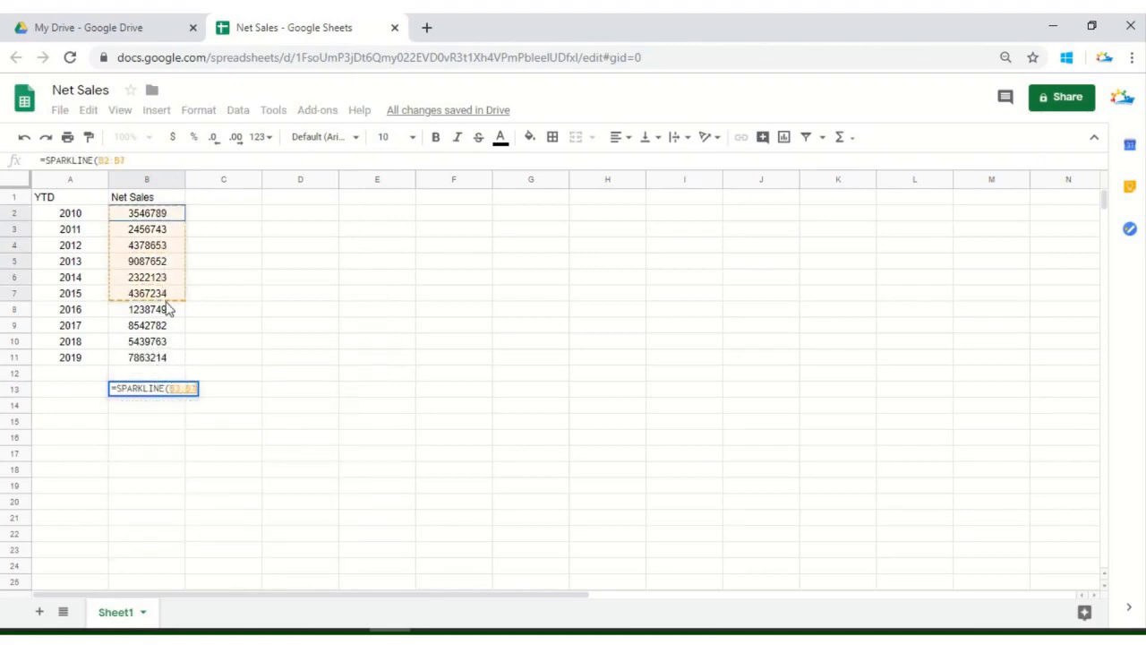
{"action": "left_click_drag", "start_coordinate": [146, 292], "coordinate": [147, 358]}
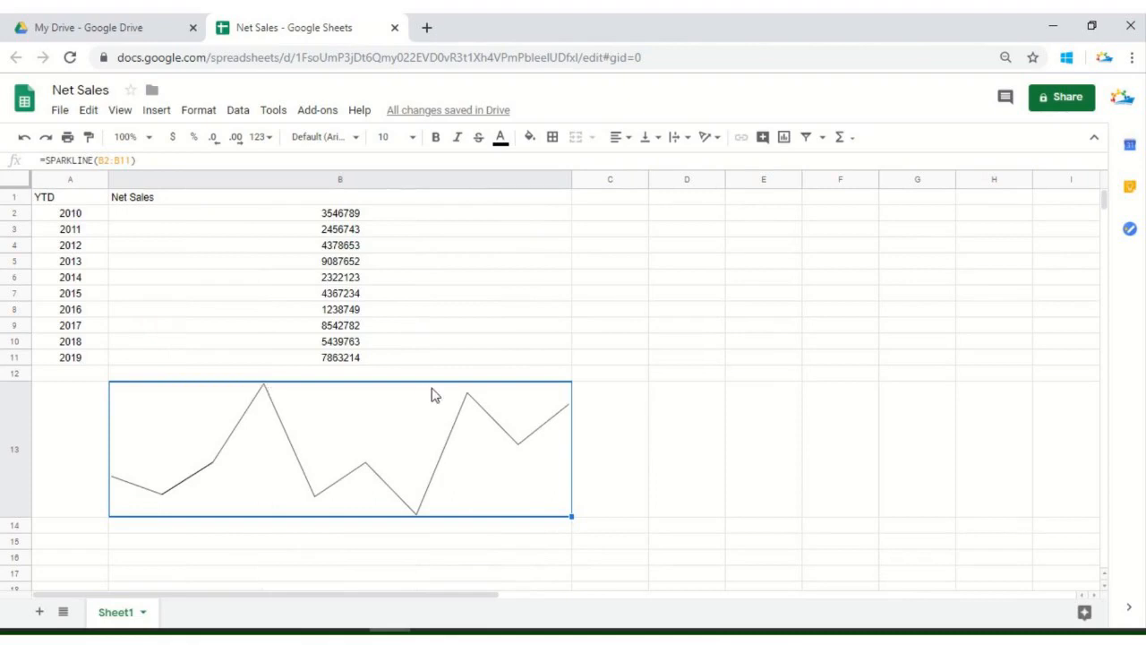
{"action": "mouse_move", "coordinate": [423, 535]}
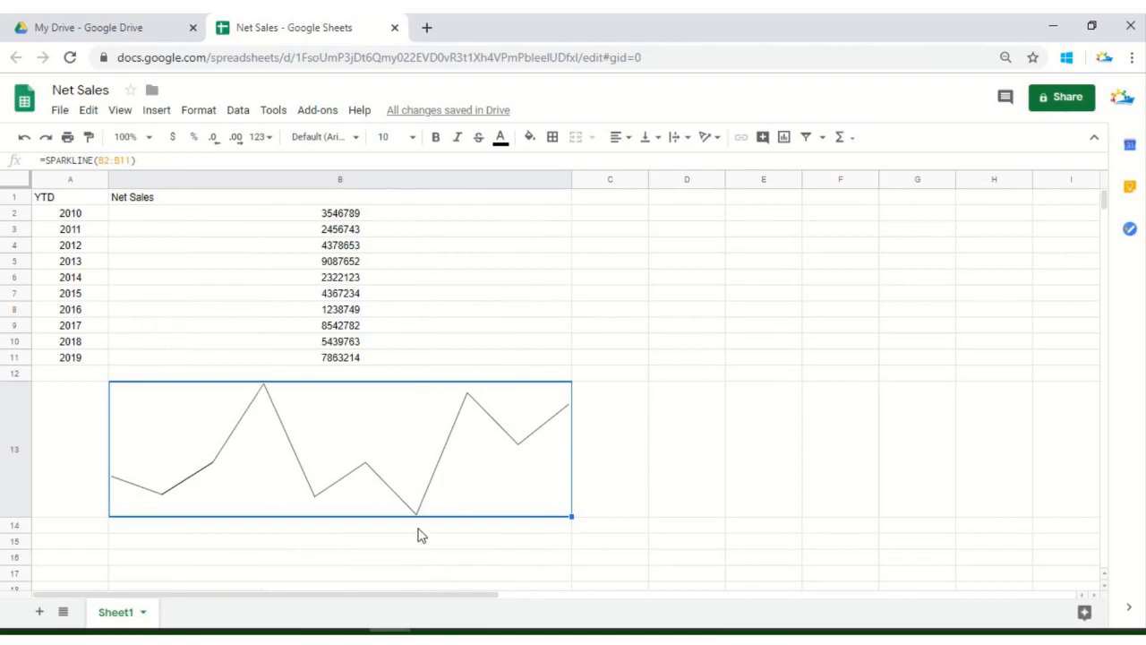
{"action": "mouse_move", "coordinate": [416, 526]}
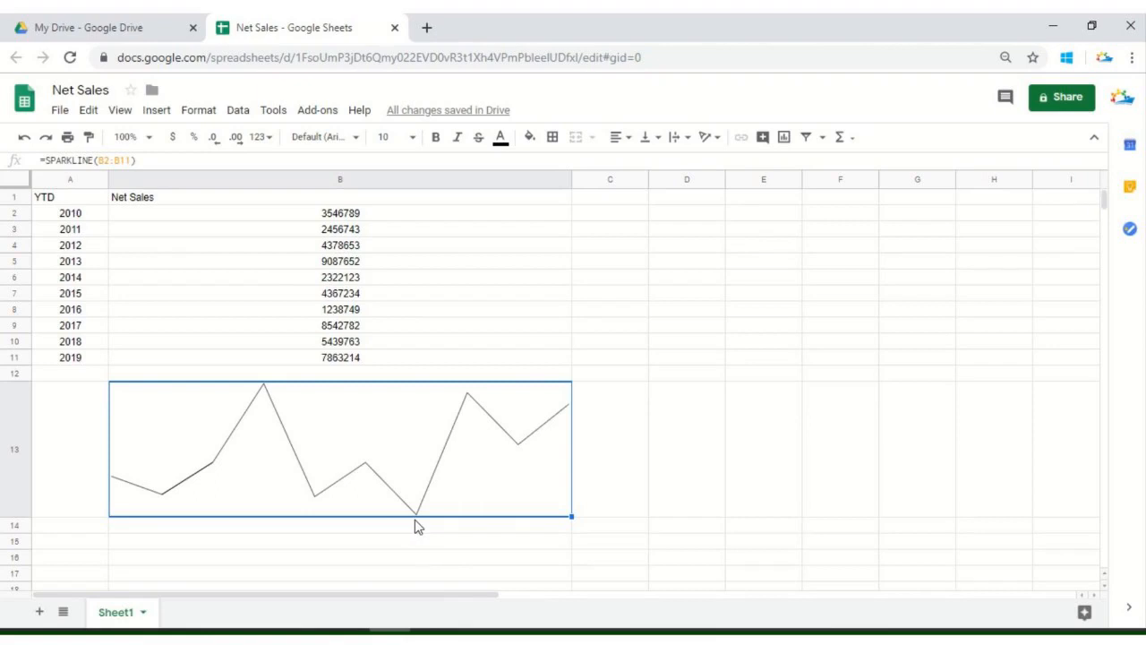
{"action": "mouse_move", "coordinate": [543, 450]}
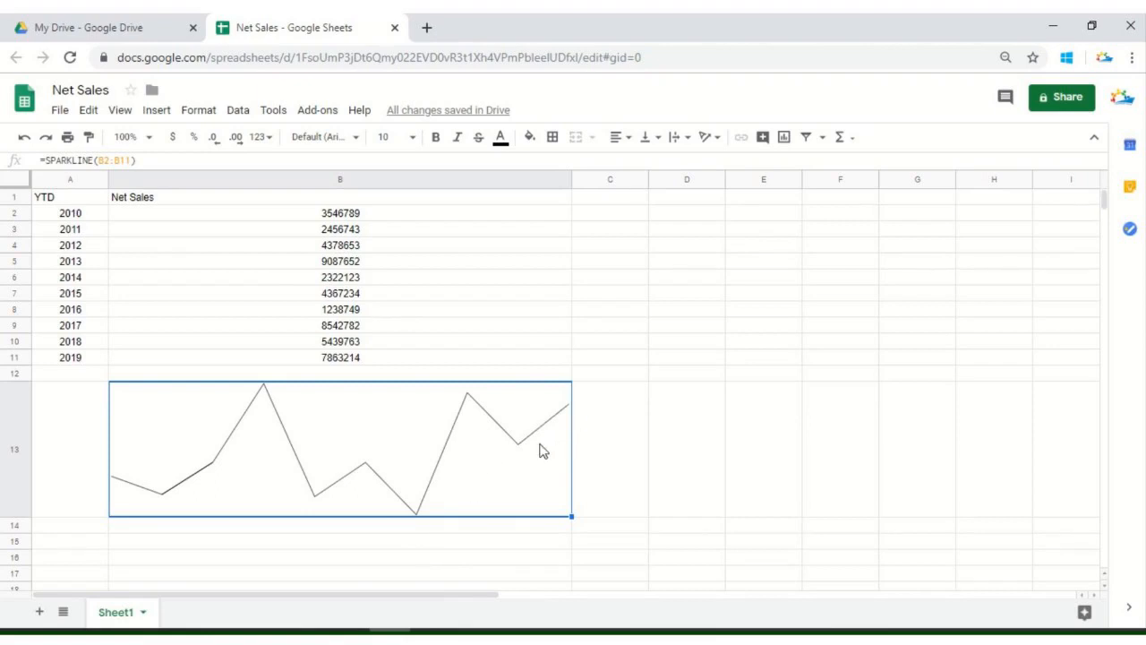
{"action": "mouse_move", "coordinate": [365, 470]}
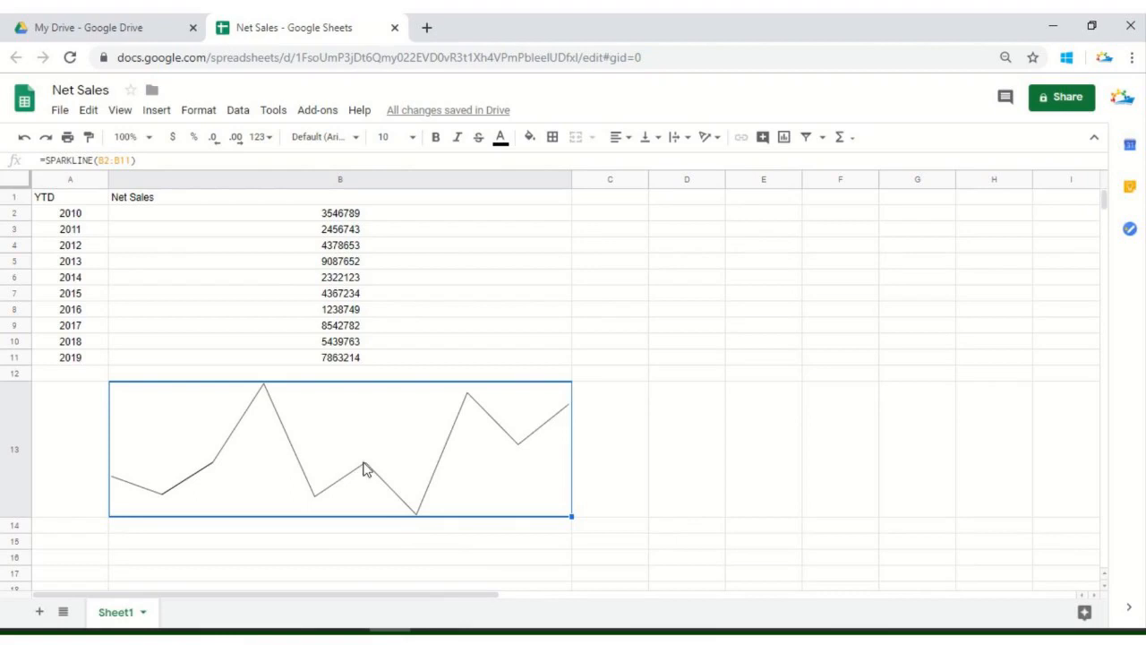
{"action": "mouse_move", "coordinate": [434, 452]}
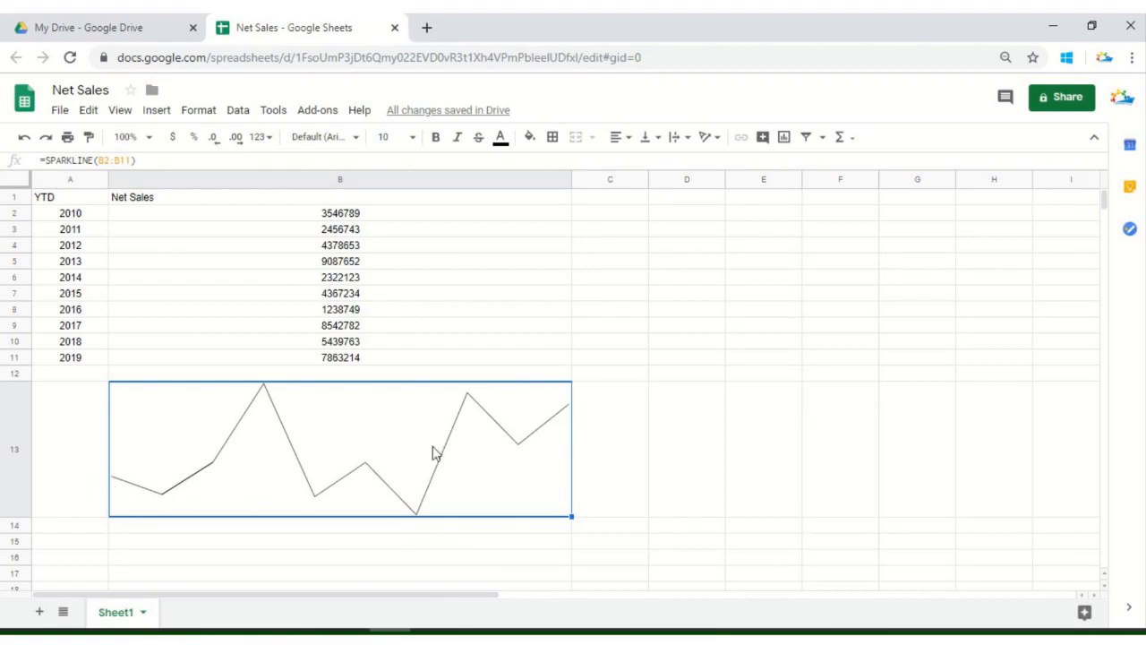
{"action": "mouse_move", "coordinate": [426, 517]}
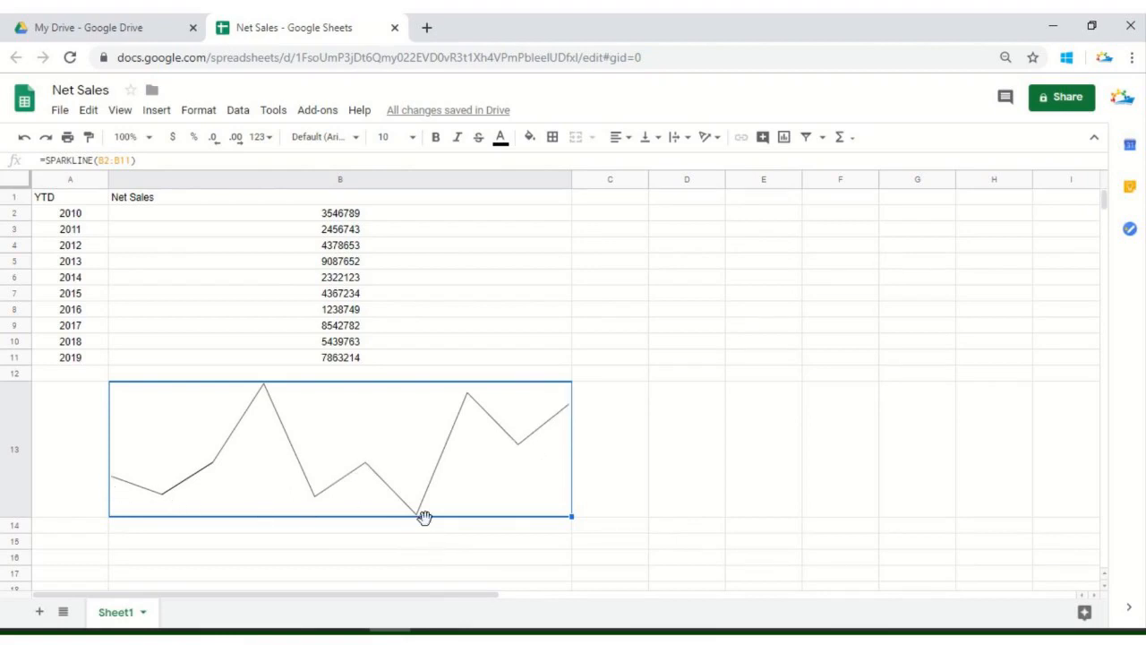
{"action": "mouse_move", "coordinate": [415, 510]}
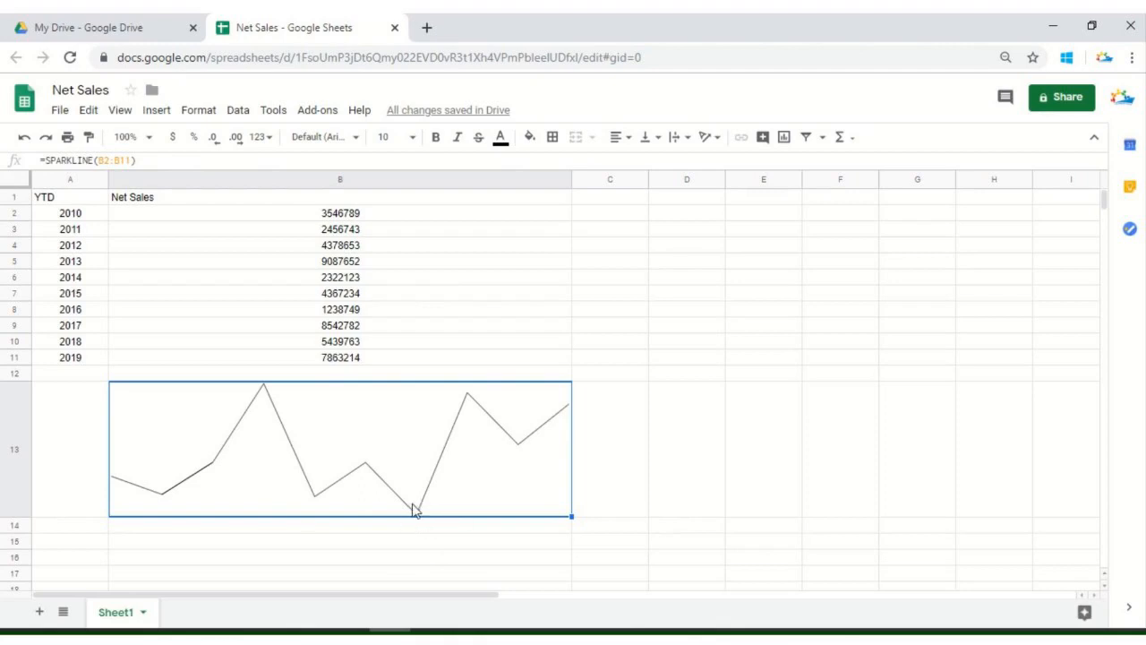
{"action": "mouse_move", "coordinate": [483, 385]}
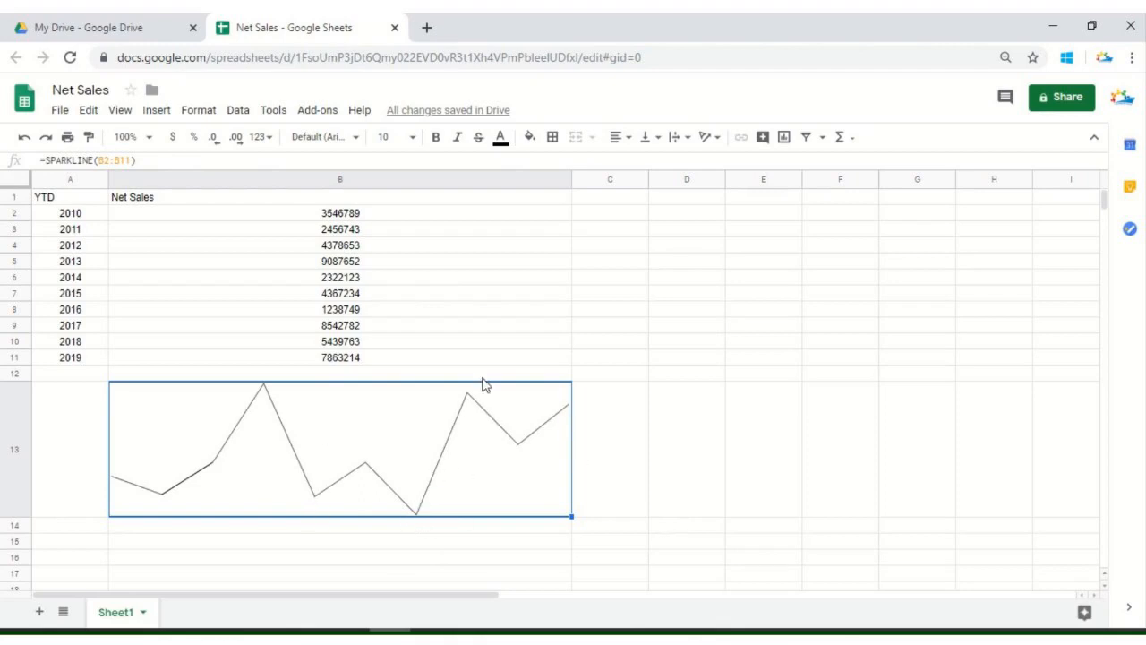
{"action": "mouse_move", "coordinate": [446, 449]}
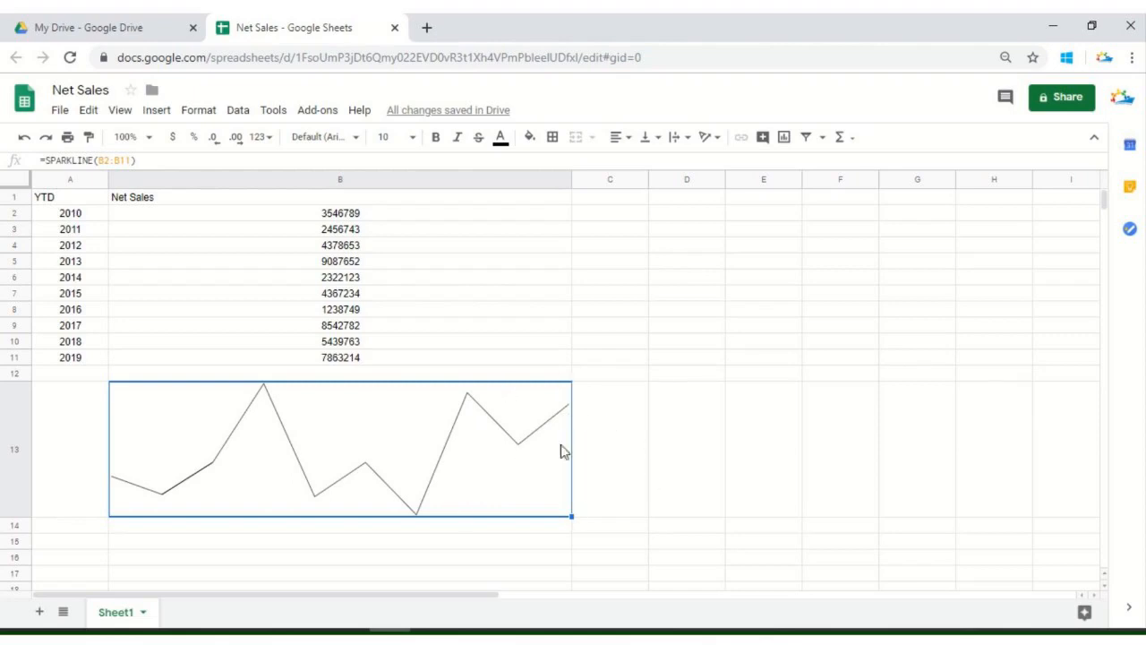
{"action": "mouse_move", "coordinate": [570, 472]}
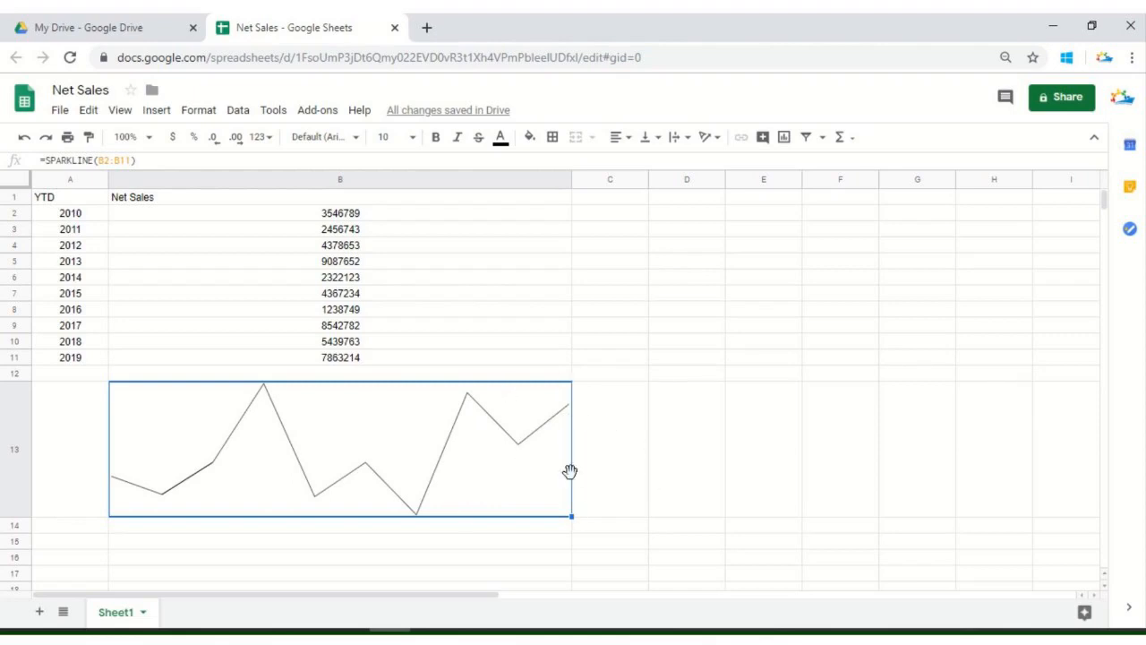